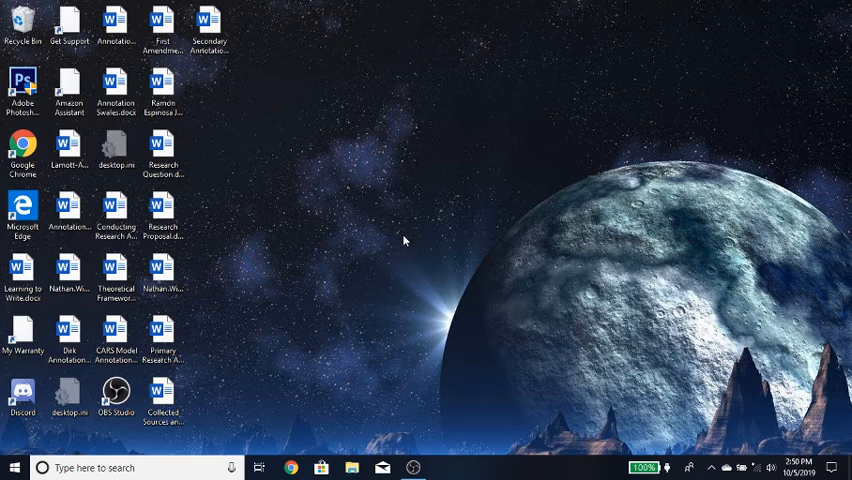
pyautogui.moveTo(364, 186)
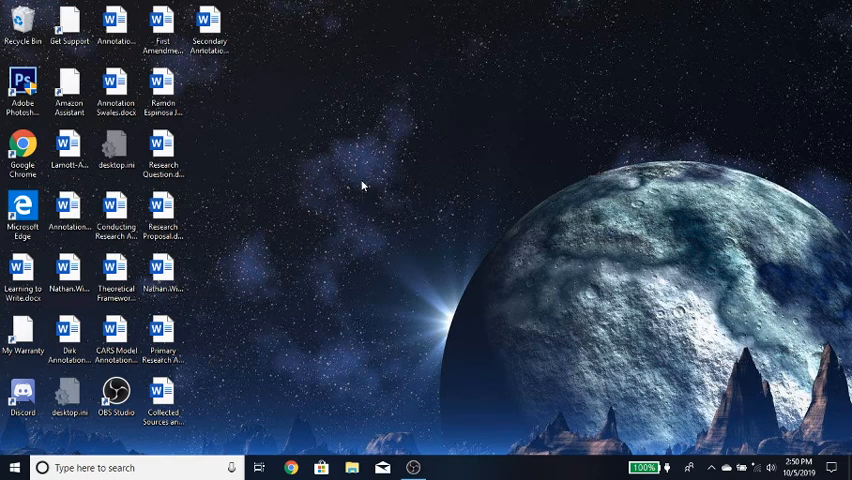
pyautogui.moveTo(350, 180)
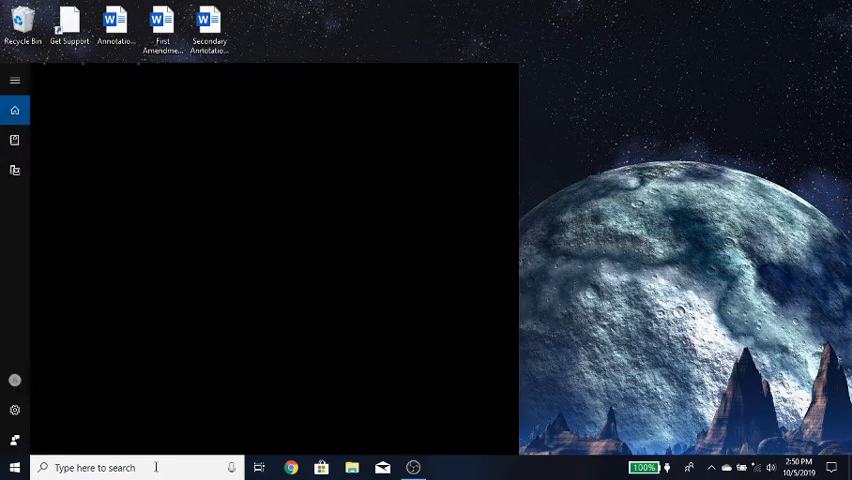
# Step: Search 'add or remove programs' and launch the Apps & features settings page
pyautogui.write('add')
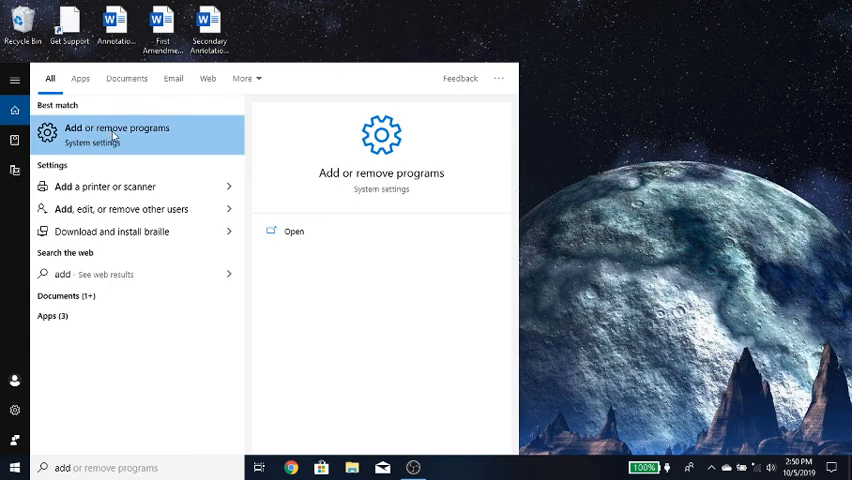
pyautogui.click(118, 134)
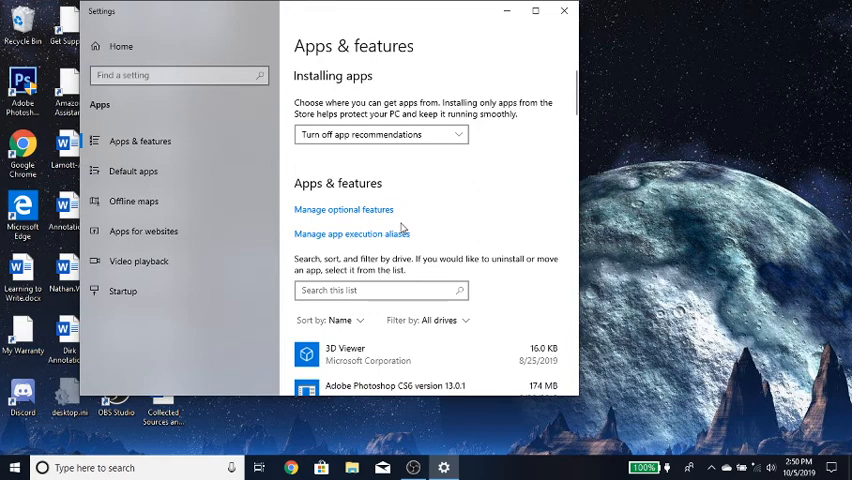
# Step: Scroll the Apps & features list down until Discord is visible
pyautogui.scroll(-3)
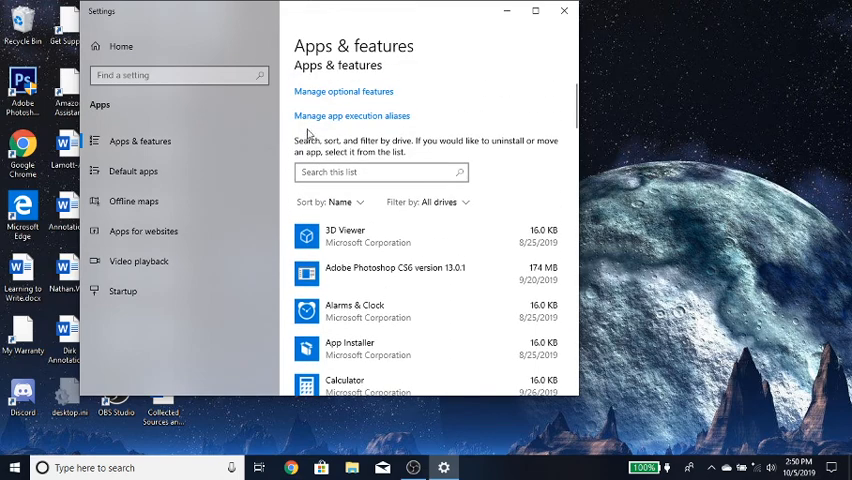
pyautogui.scroll(-3)
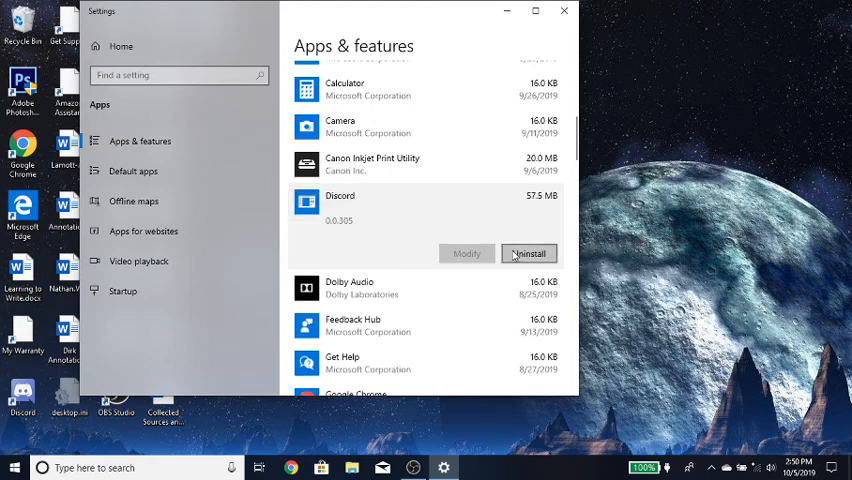
# Step: Start Discord's uninstall from its expanded Apps & features entry
pyautogui.click(528, 252)
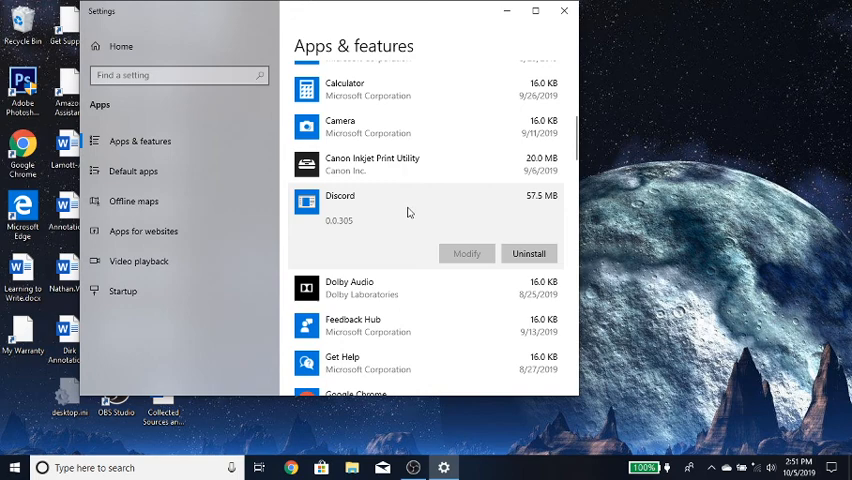
pyautogui.moveTo(436, 236)
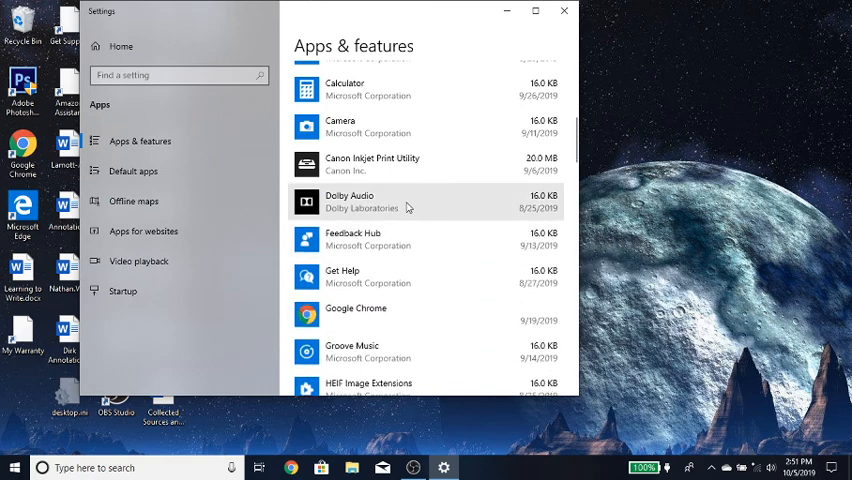
pyautogui.moveTo(380, 200)
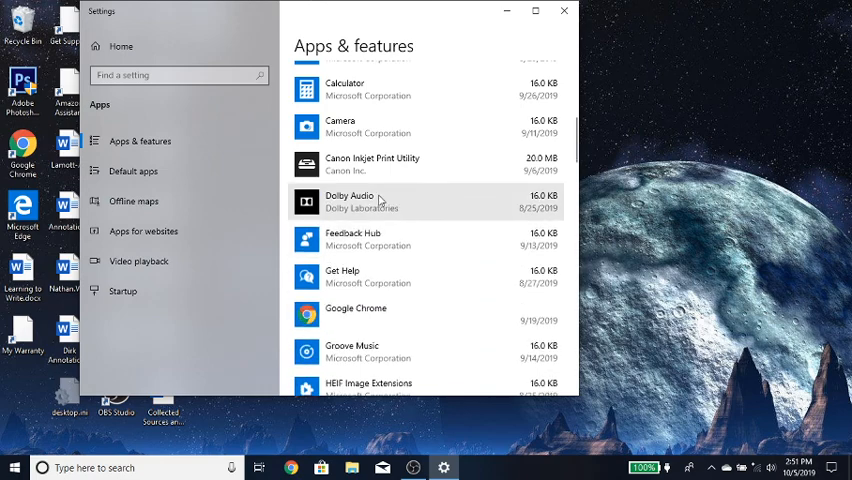